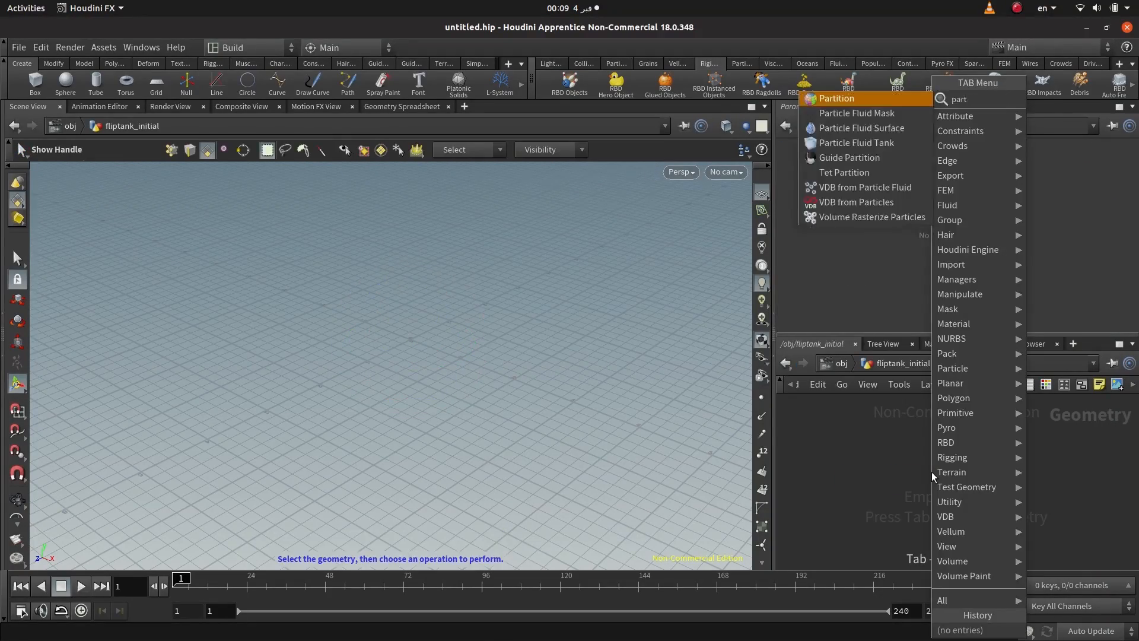
Create a Particle Fluid Tank of FLIP particles and add a DOP Network for the simulation
click(856, 143)
text(do)
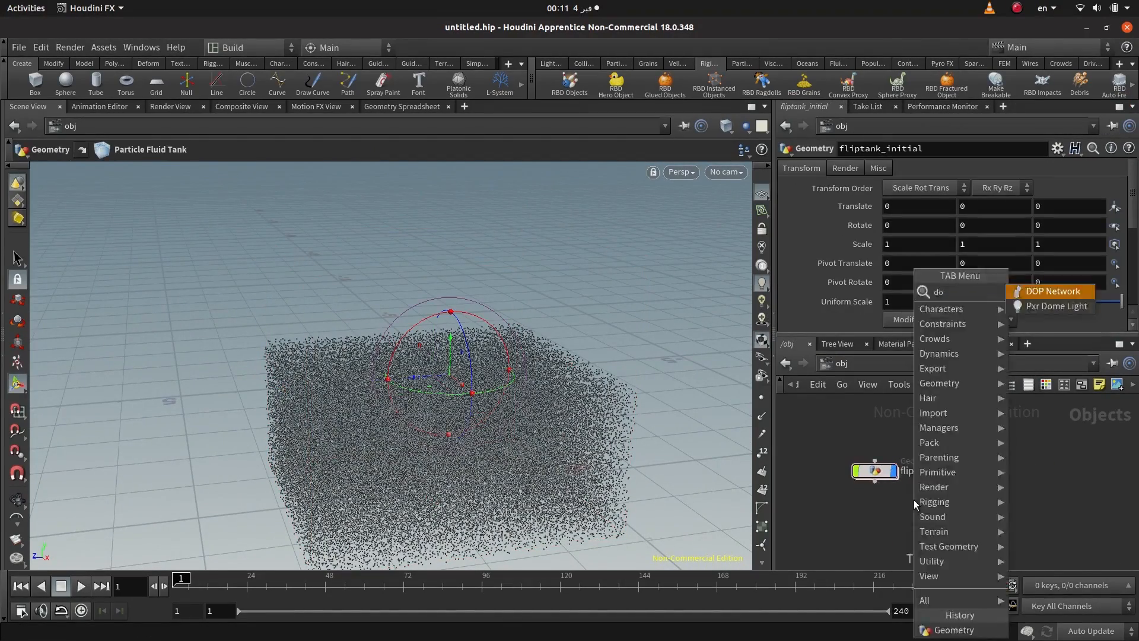
click(1053, 291)
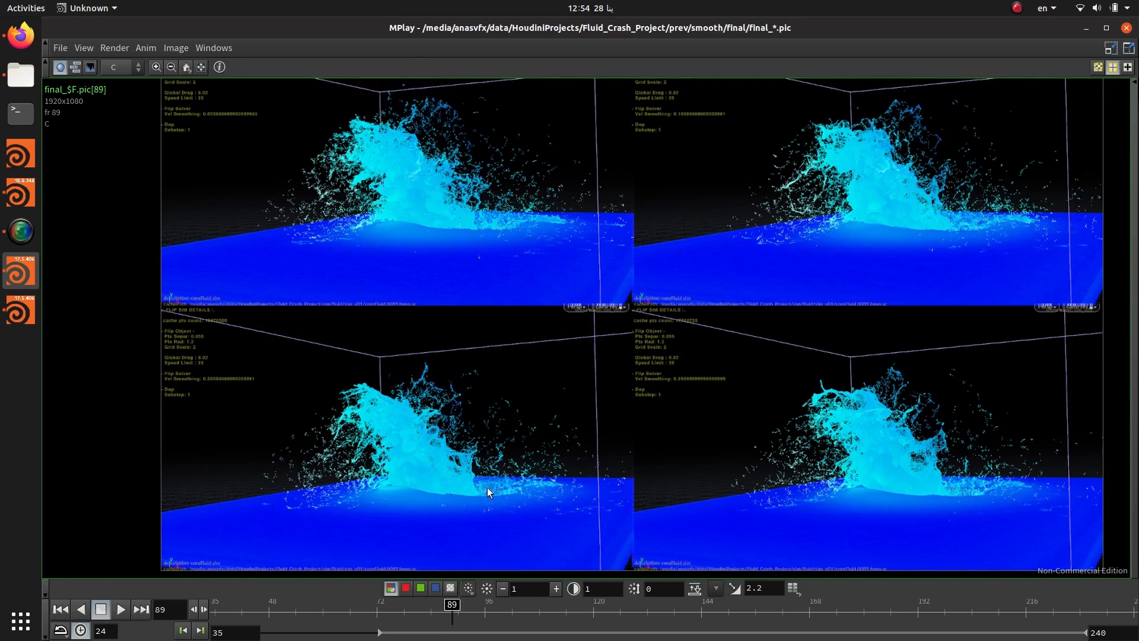
mouse_move(585, 391)
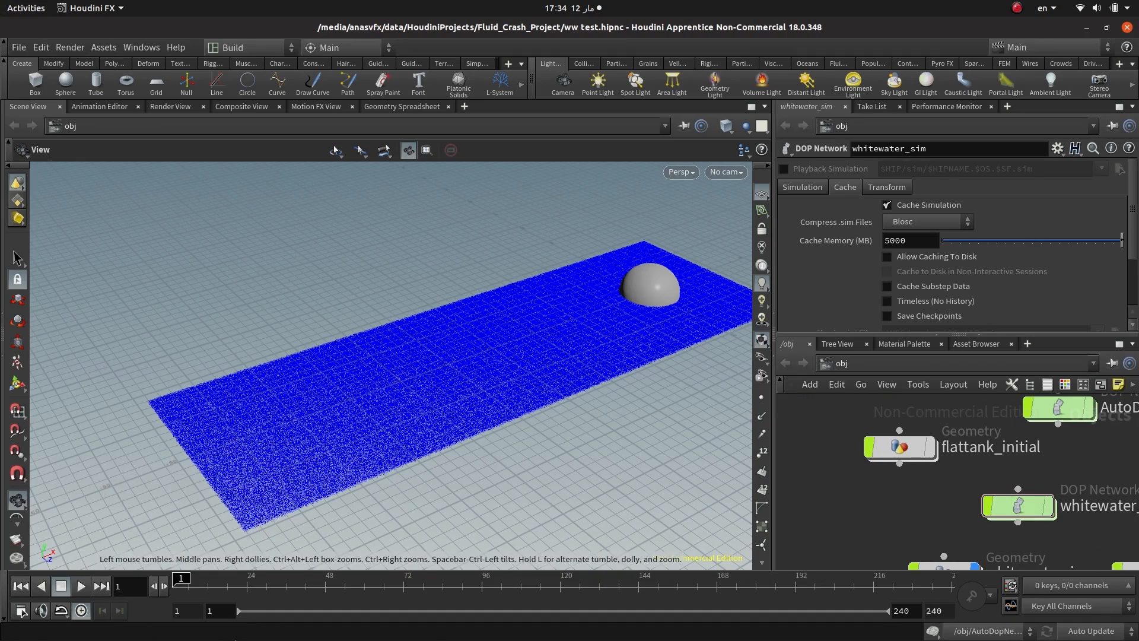
Show the whitewater_sim DOP Network's Cache parameters in the flat tank scene
click(81, 586)
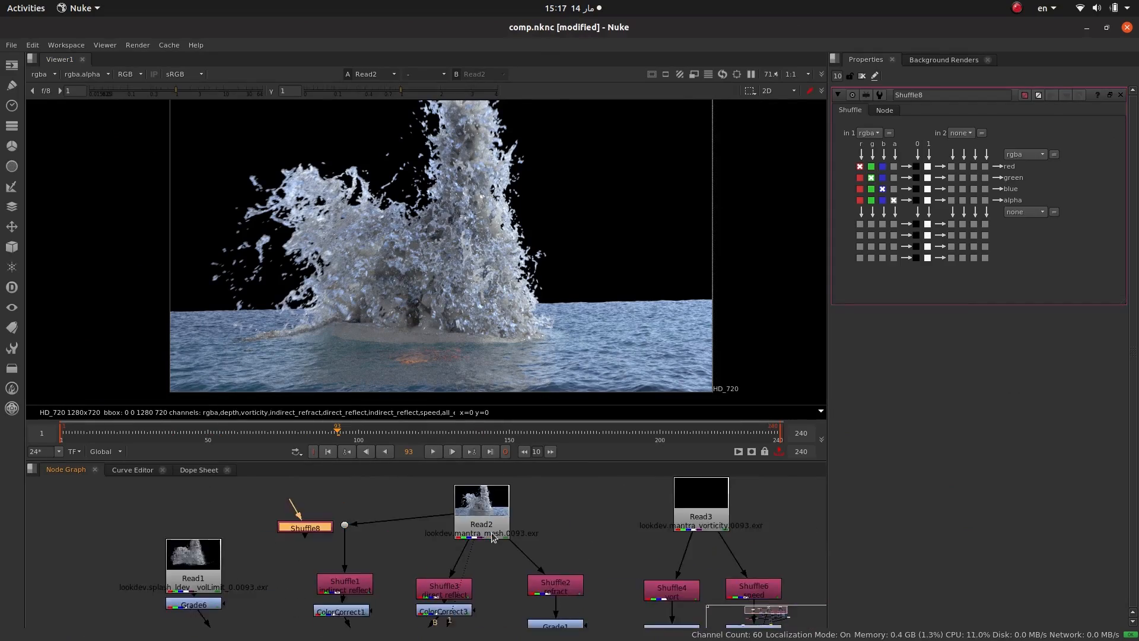
List the render layers Shuffle8 can extract from the Read2 splash render
click(866, 132)
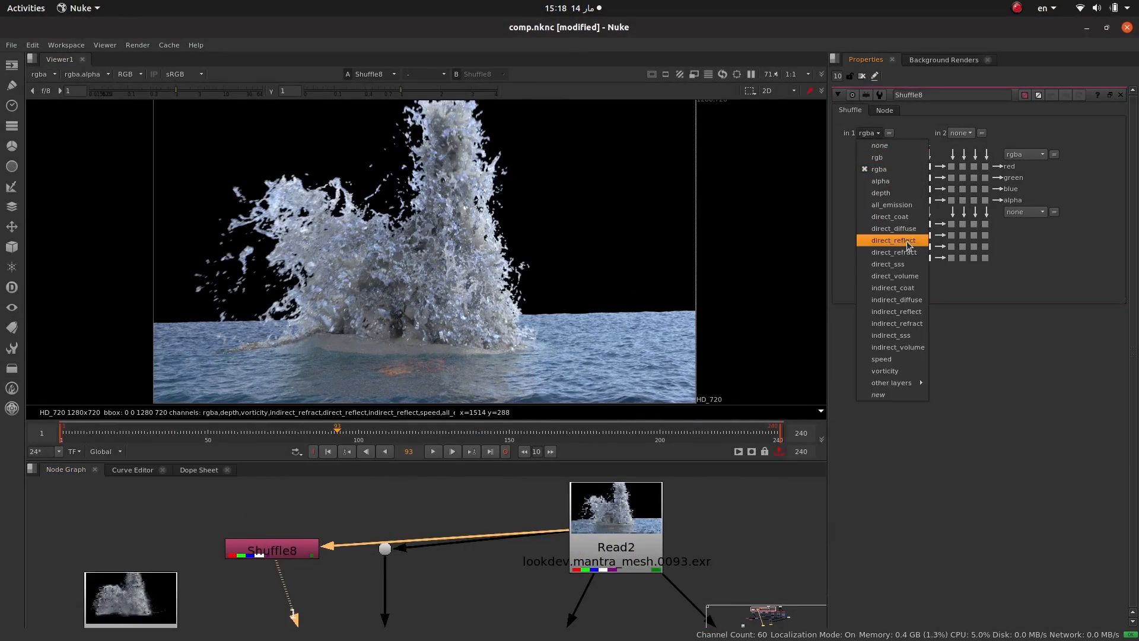